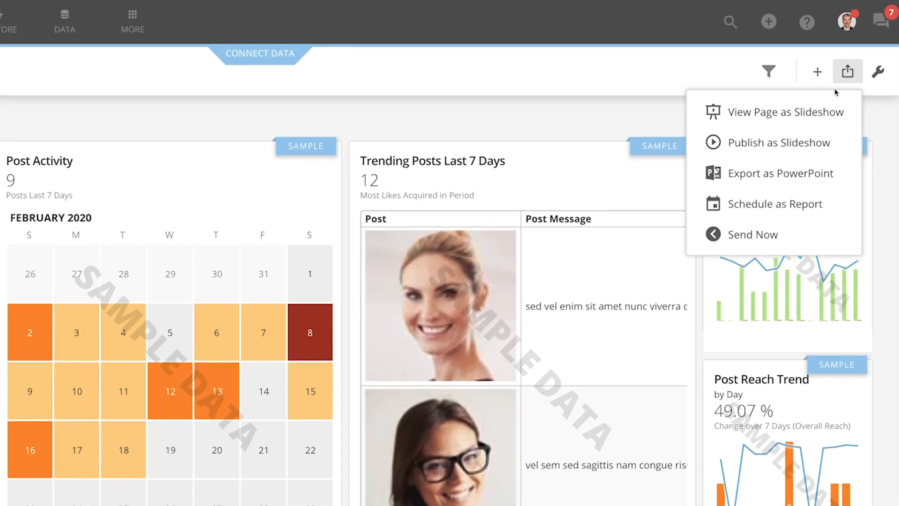
# Schedule the Facebook page as a report with default settings: weekly, Mondays 11:15 AM MST, one recipient
pyautogui.click(776, 203)
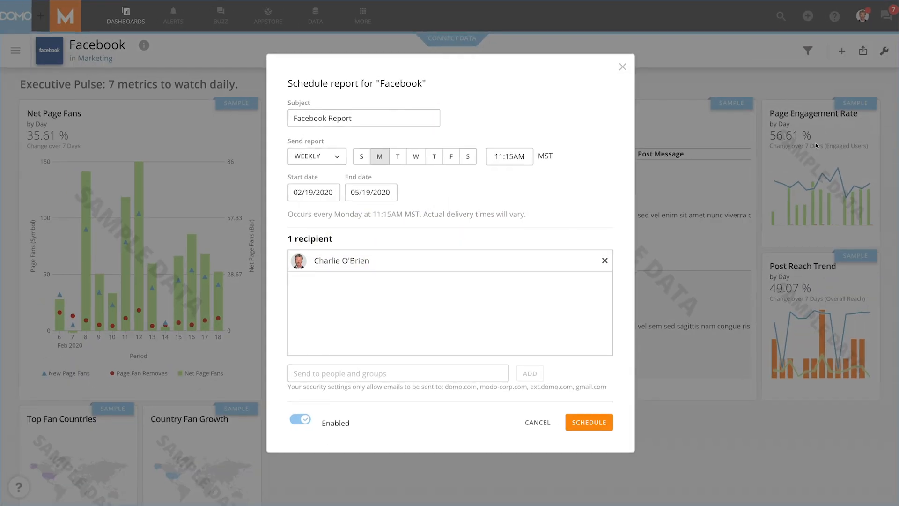
pyautogui.moveTo(392, 120)
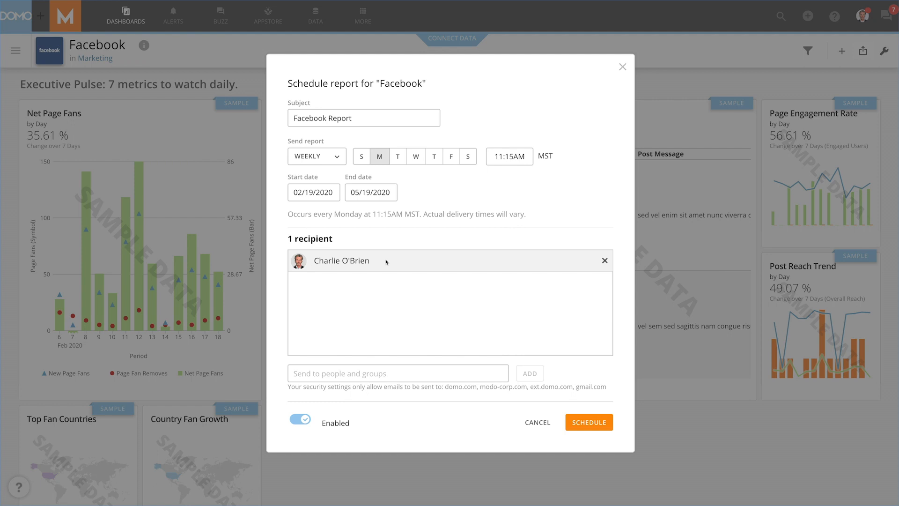
pyautogui.moveTo(564, 404)
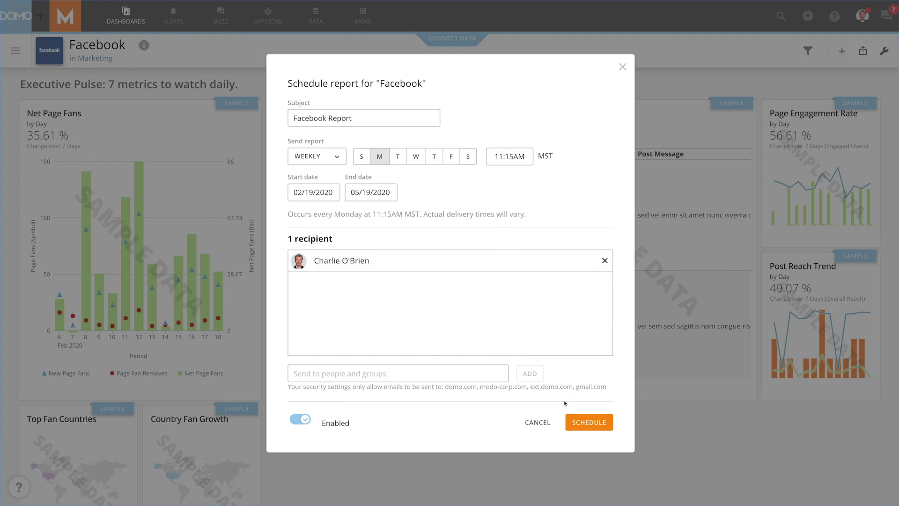
pyautogui.click(587, 422)
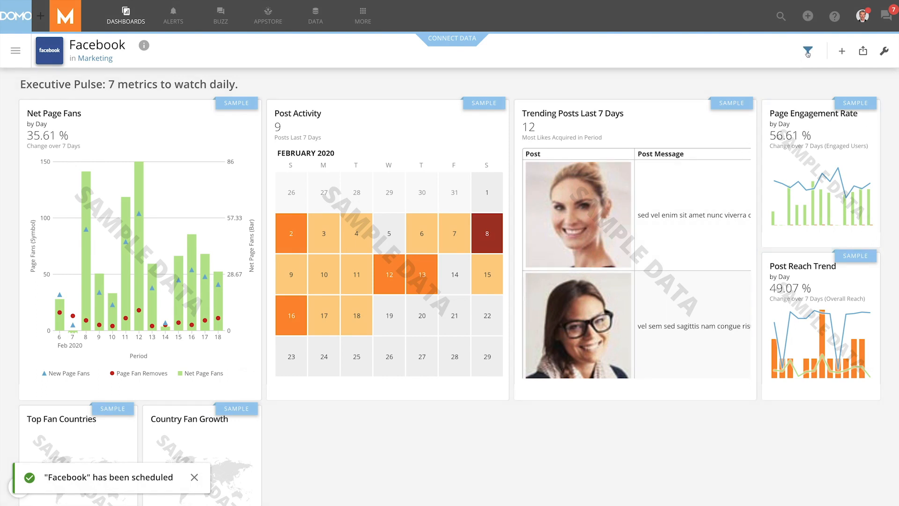
# Add an Age Range filter for 13-17, 18-24 and 25-34 to the Facebook page
pyautogui.click(808, 50)
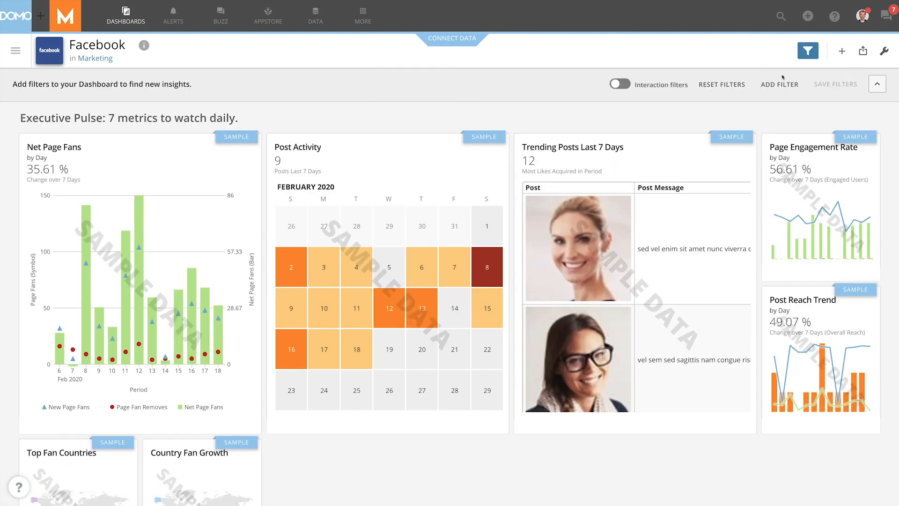
pyautogui.click(779, 85)
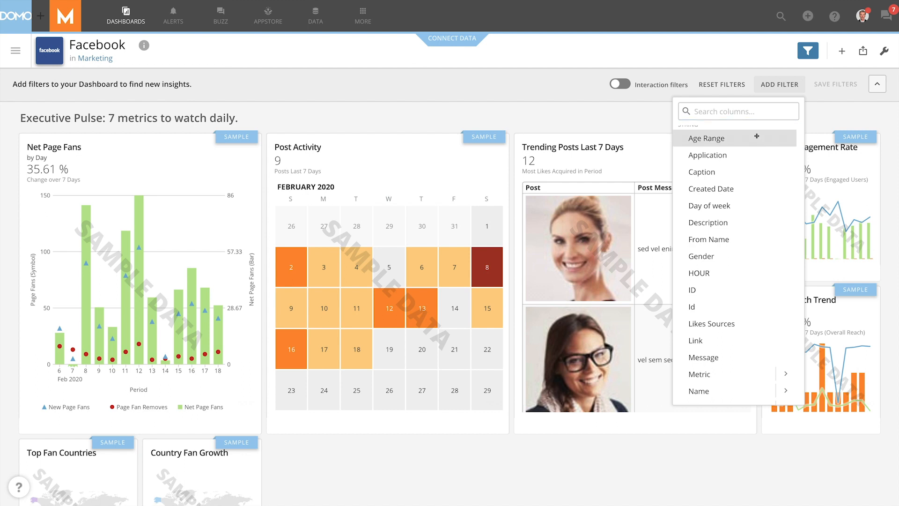
pyautogui.click(706, 138)
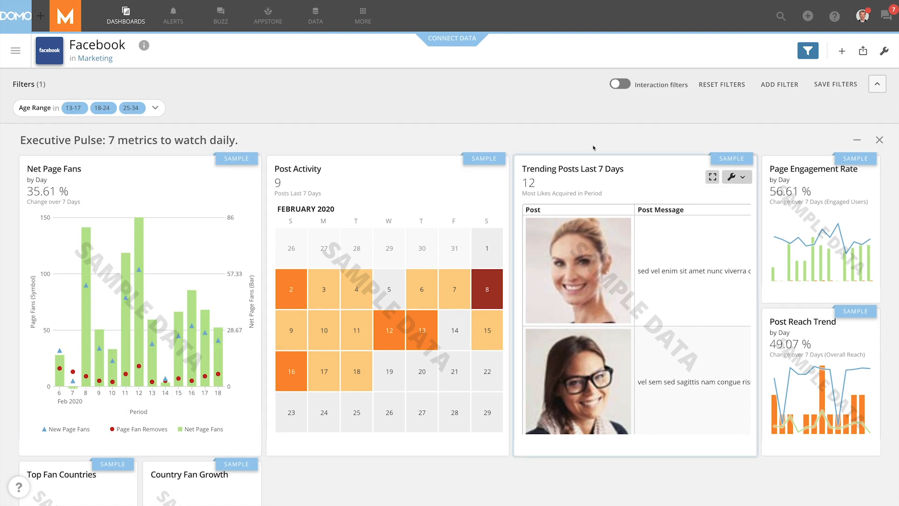
pyautogui.click(862, 51)
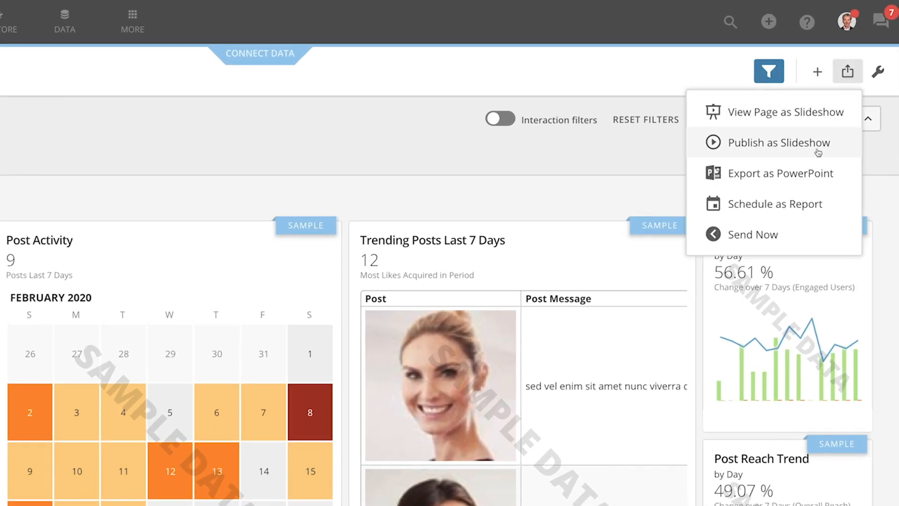
# Schedule the filtered page as 'Facebook Report - age 13 - 34', weekly Mondays at 12:00 AM
pyautogui.click(776, 204)
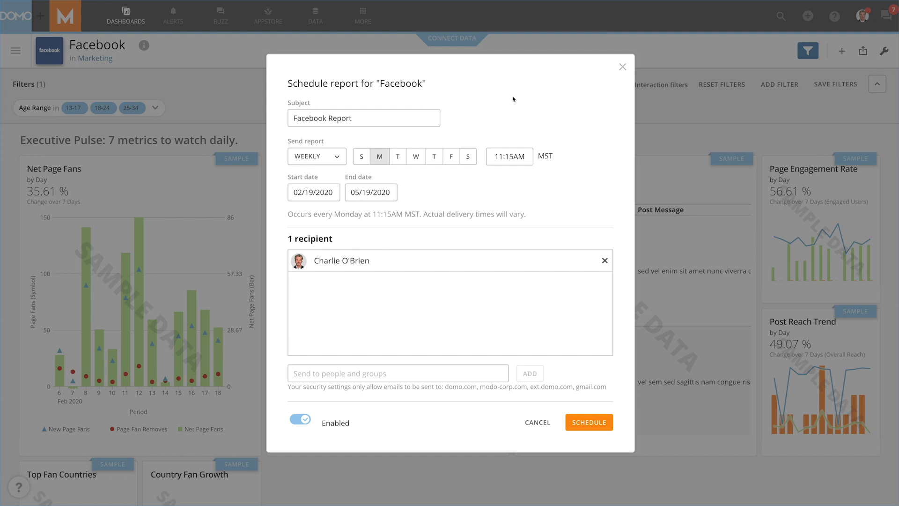
pyautogui.click(364, 118)
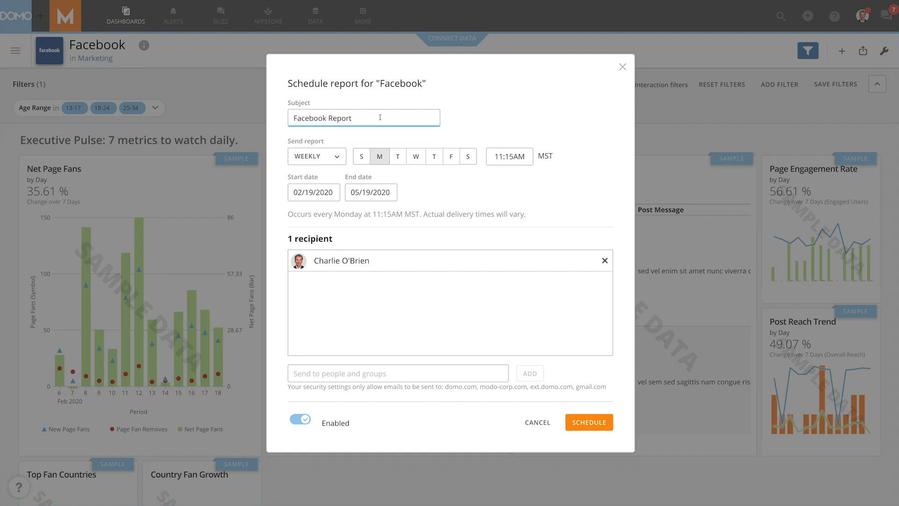
pyautogui.write('- age 13 - 34')
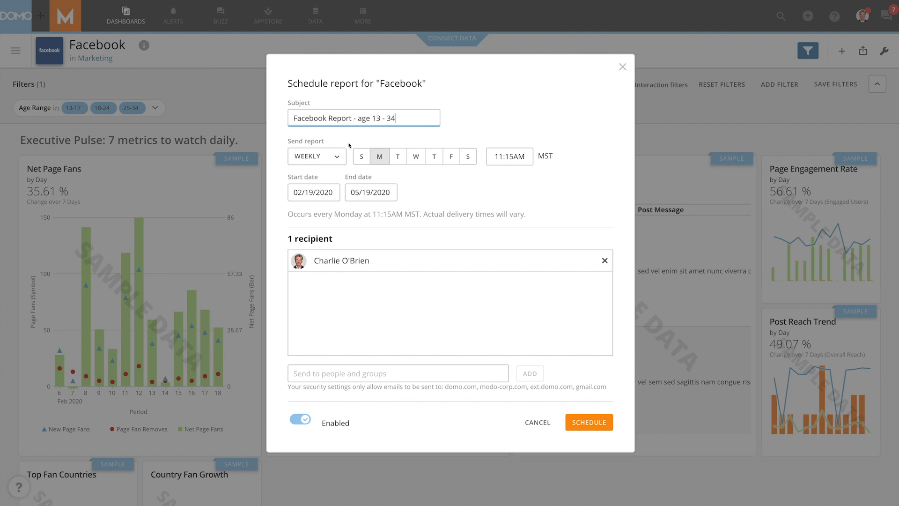
pyautogui.click(509, 156)
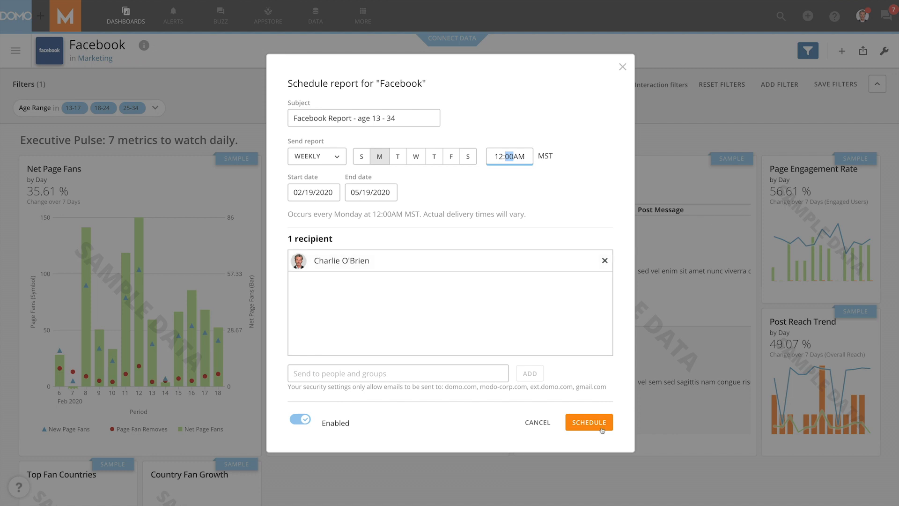
pyautogui.click(589, 422)
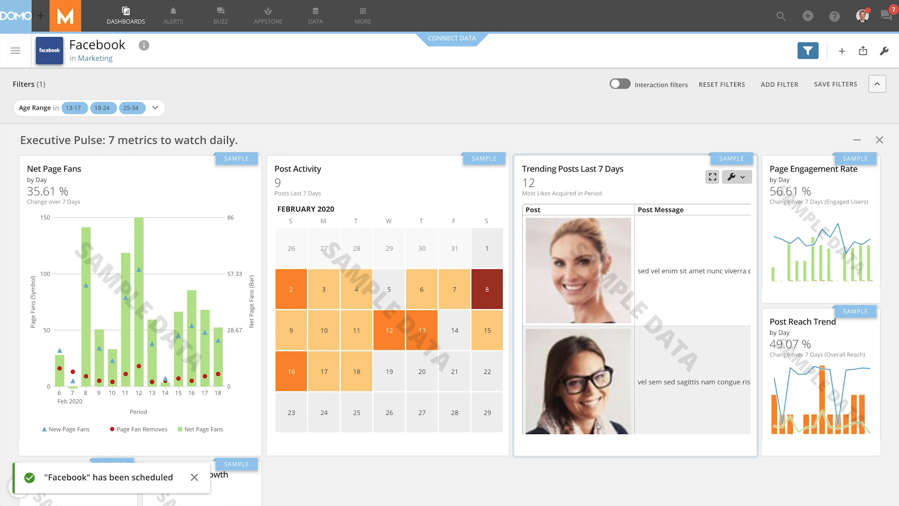
pyautogui.moveTo(222, 217)
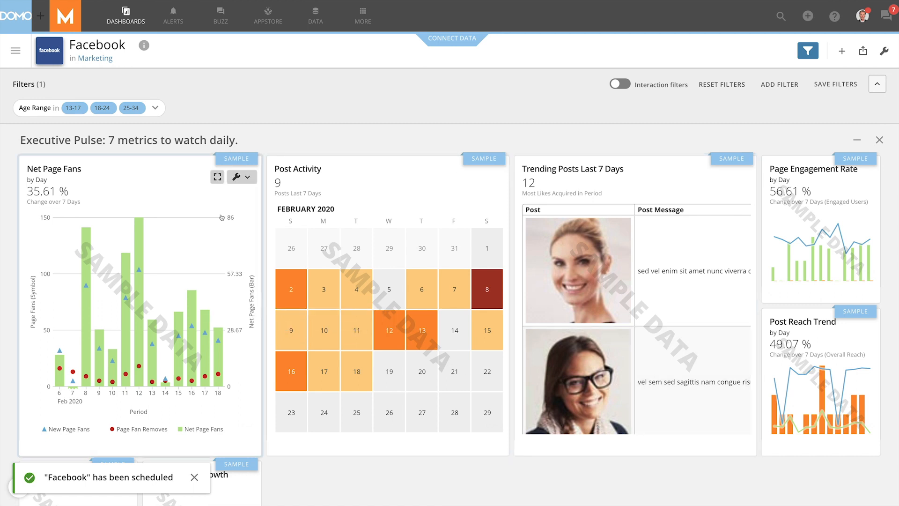
# Schedule a weekly Monday report of the Net Page Fans card with a spreadsheet attached
pyautogui.click(217, 177)
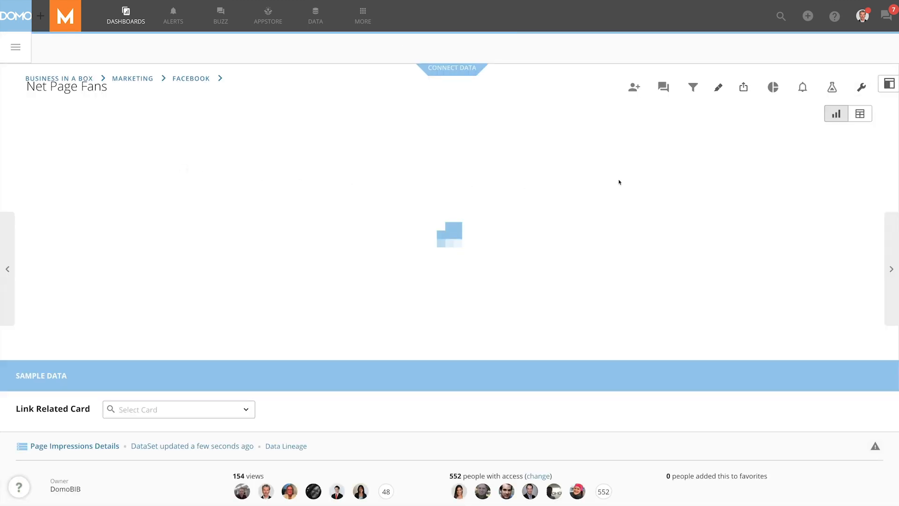
pyautogui.click(861, 87)
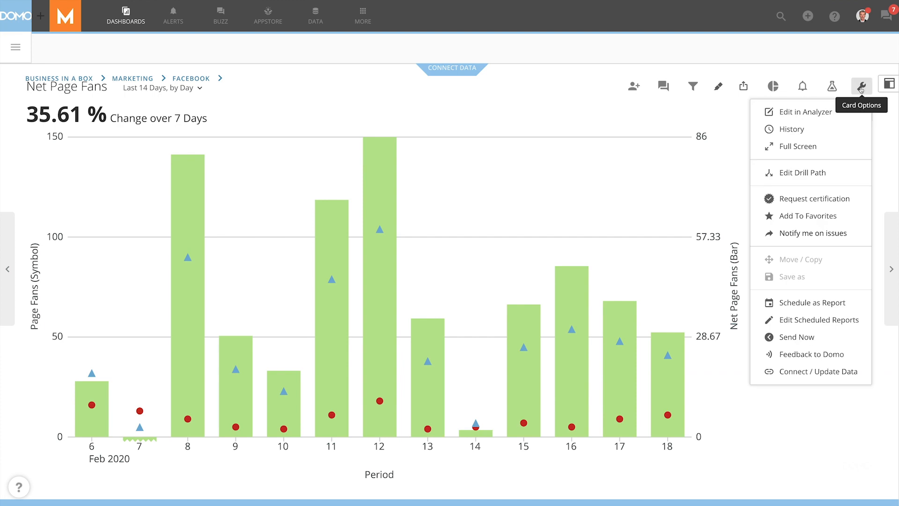
pyautogui.click(813, 302)
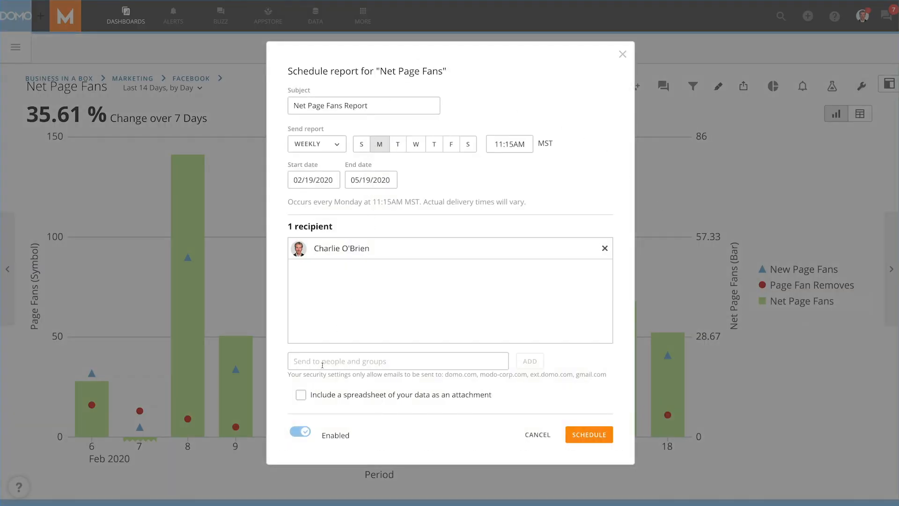
pyautogui.click(301, 394)
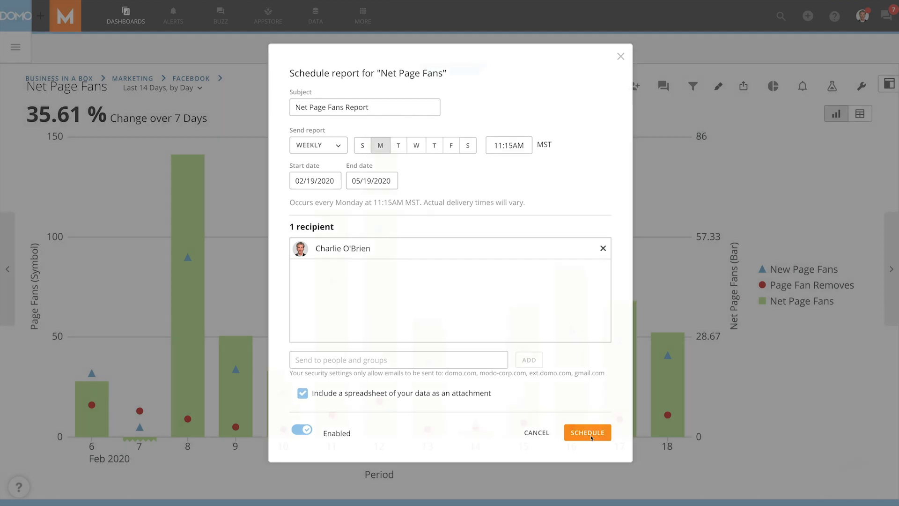
pyautogui.click(587, 432)
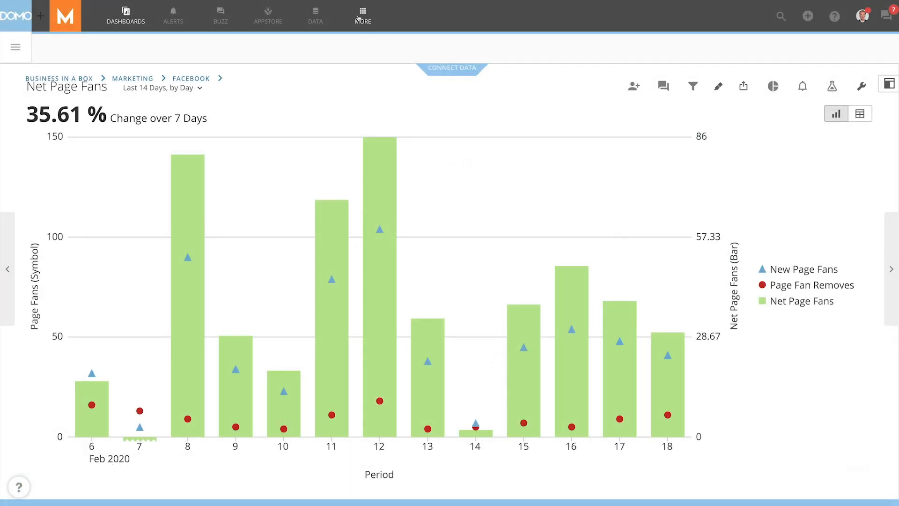
# View Scheduled Reports filtered to Reports You Scheduled, and open the first Facebook report's menu
pyautogui.click(362, 16)
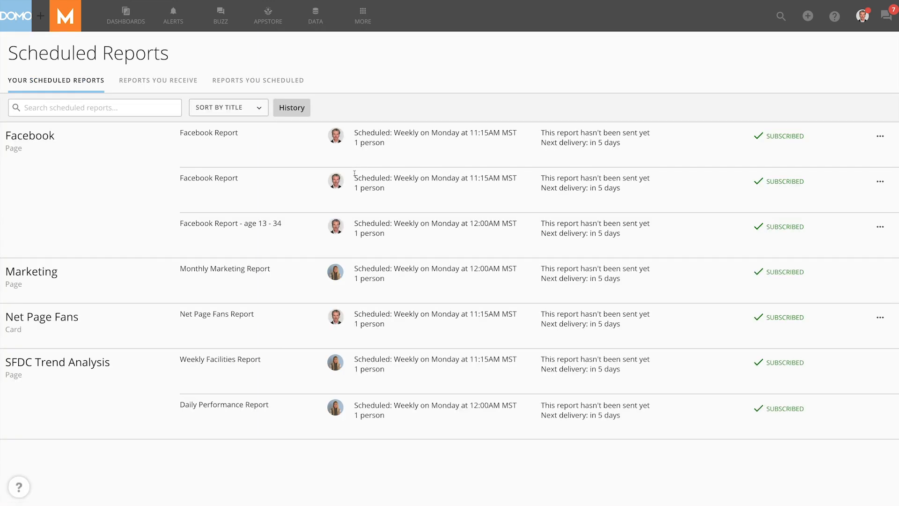
pyautogui.moveTo(199, 95)
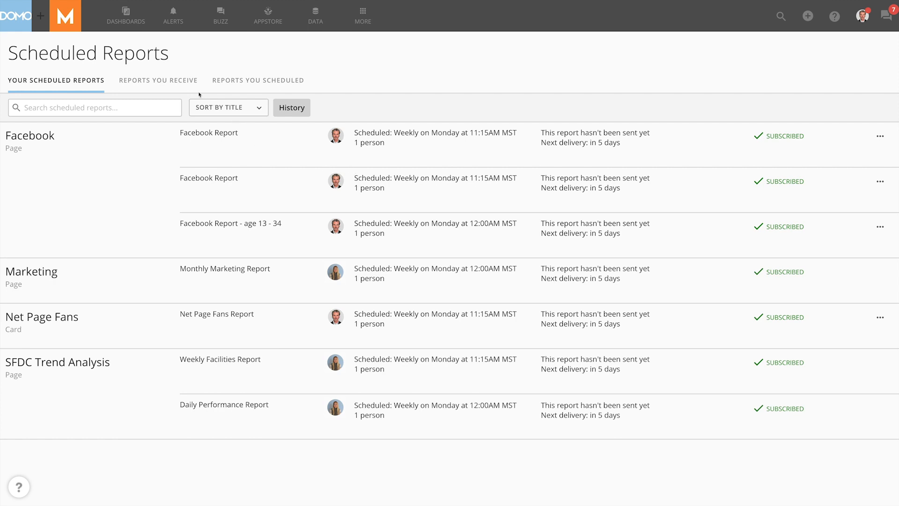
pyautogui.click(158, 79)
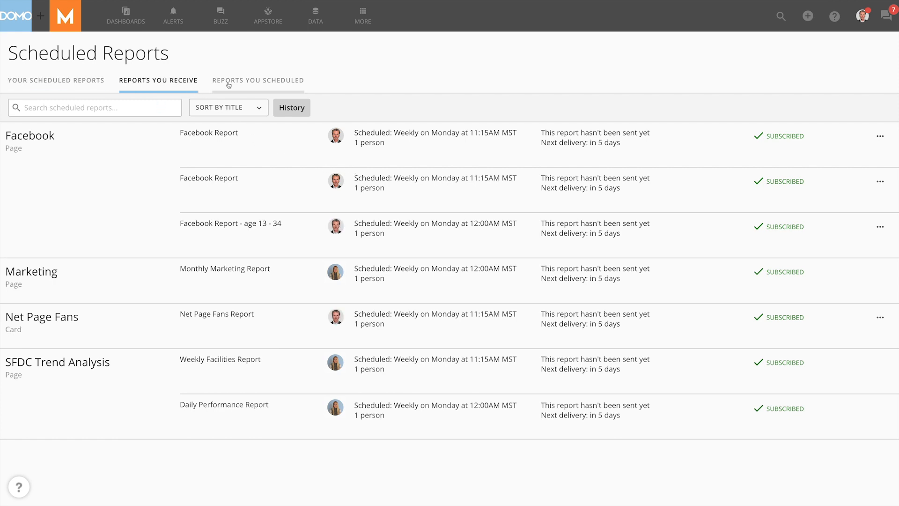
pyautogui.click(258, 80)
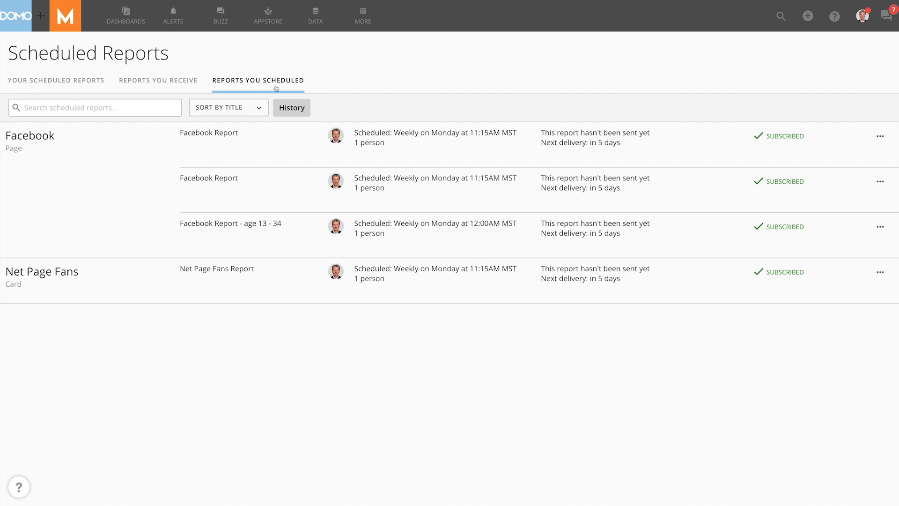
pyautogui.click(881, 136)
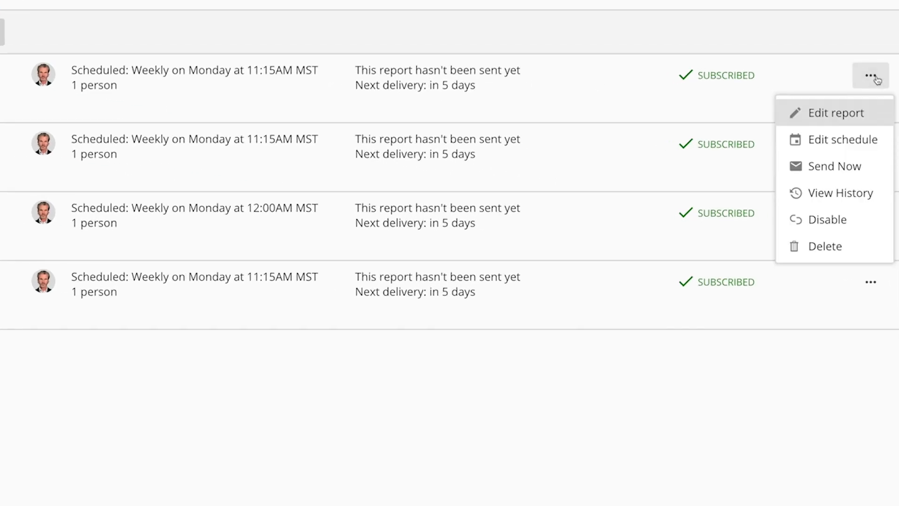
pyautogui.moveTo(863, 115)
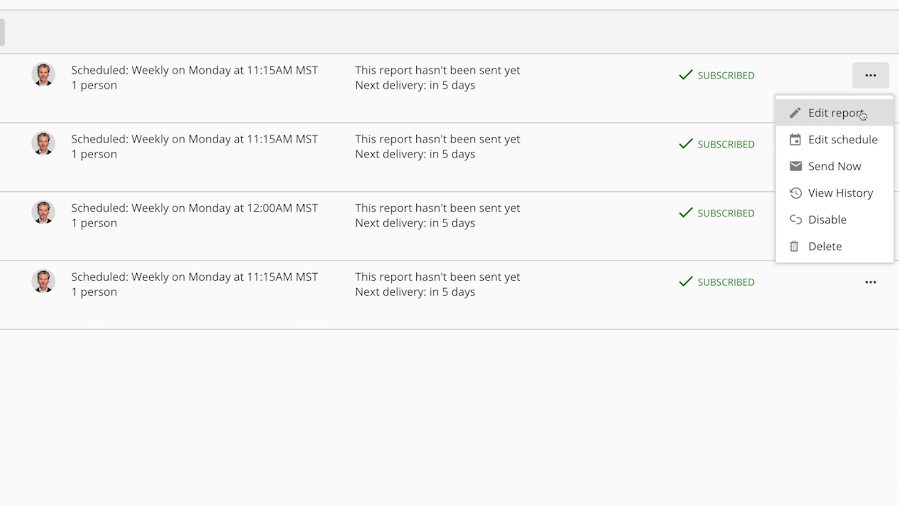
pyautogui.moveTo(843, 140)
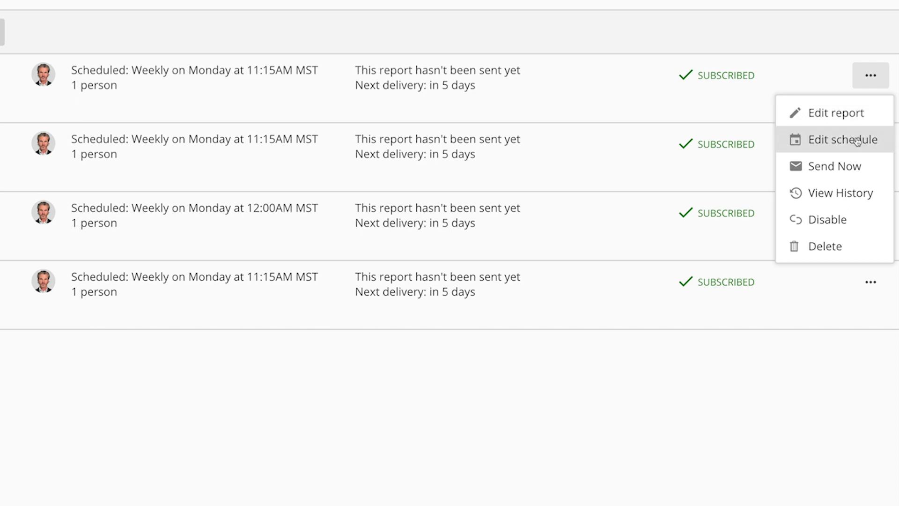
pyautogui.moveTo(843, 167)
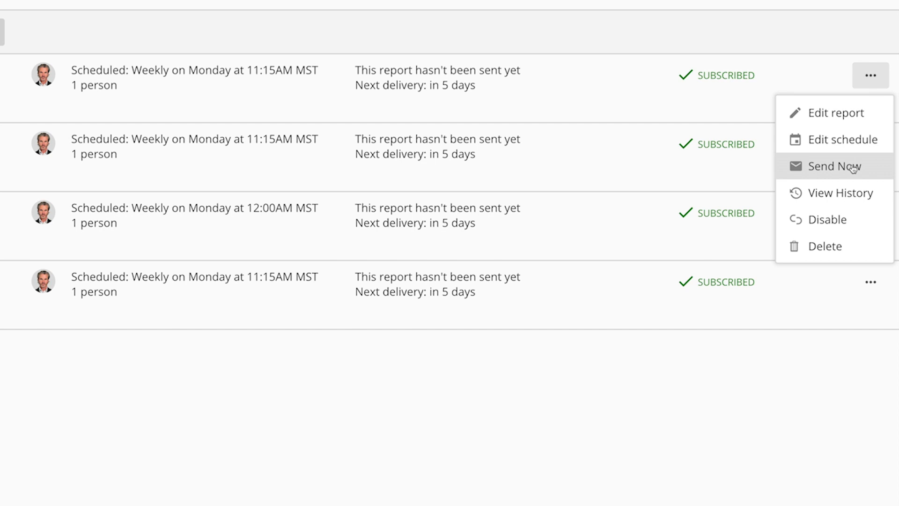
pyautogui.moveTo(851, 194)
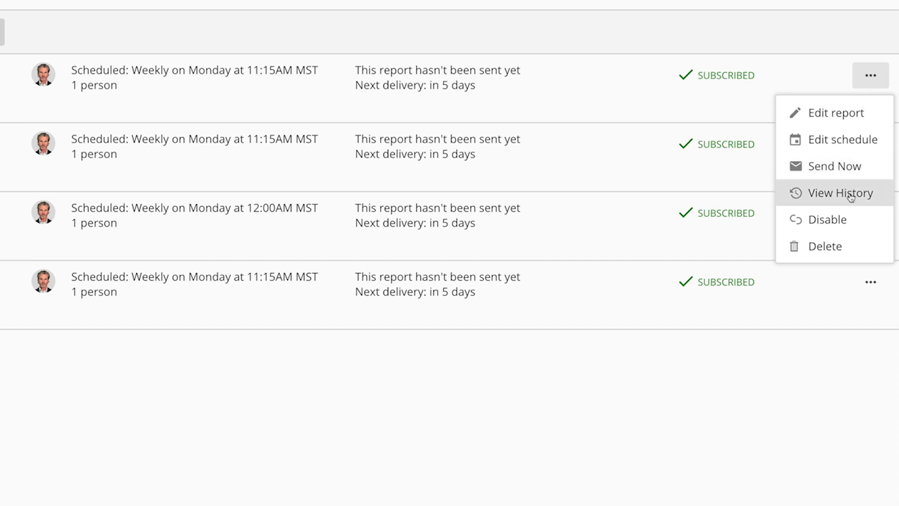
pyautogui.moveTo(826, 246)
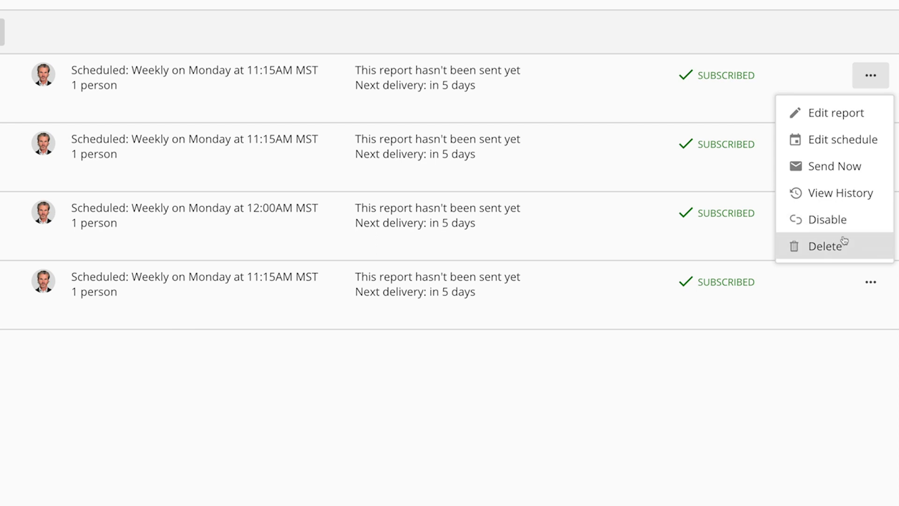